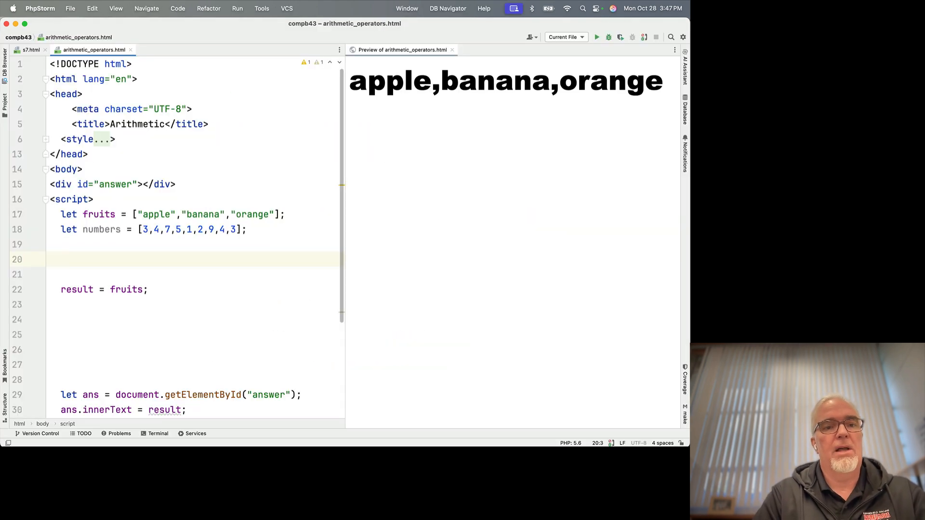
# Step: Write myfruit = fruits.pop(); on line 20 and alert(myfruit); on line 23
pyautogui.click(60, 260)
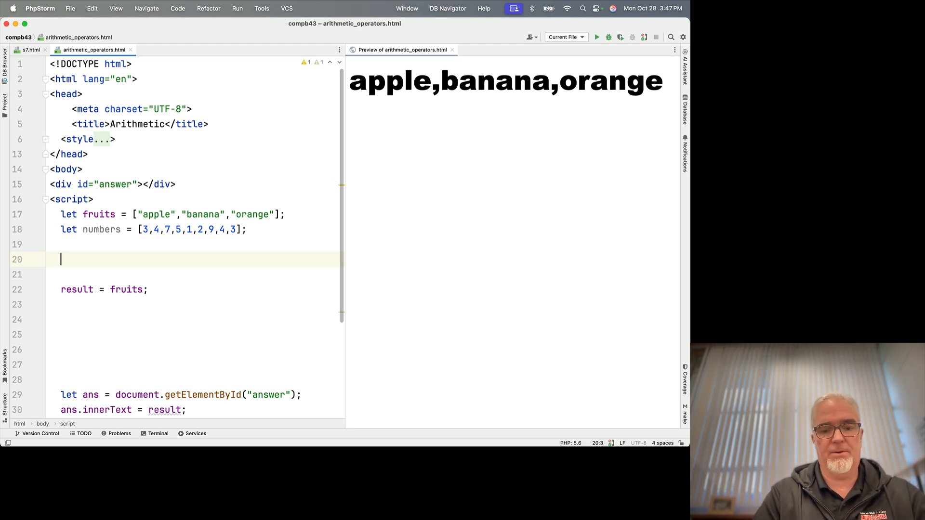
pyautogui.write('myfruit =')
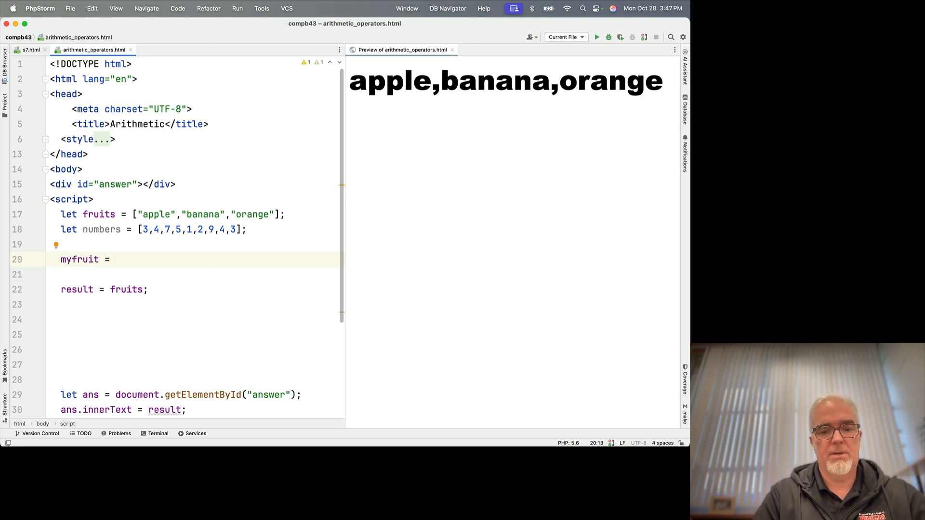
pyautogui.write('fruits.pop(')
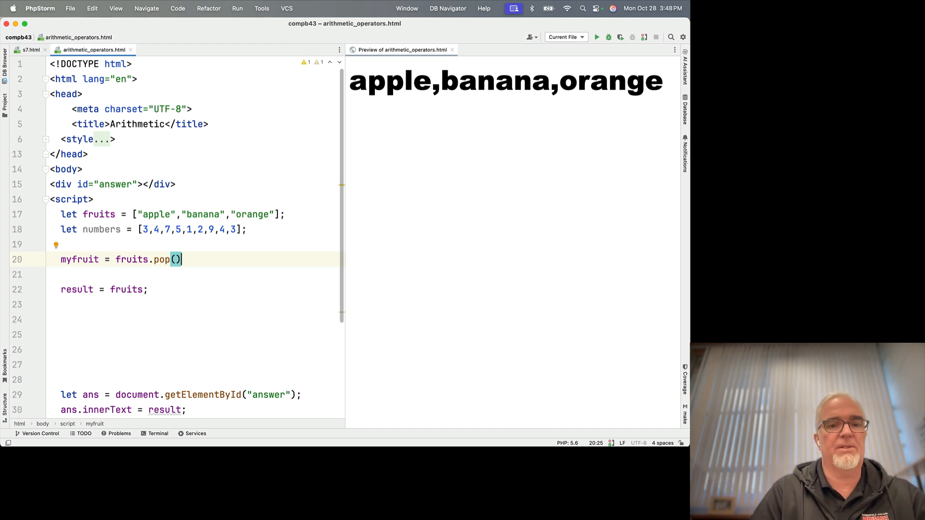
pyautogui.write(';')
pyautogui.click(195, 304)
pyautogui.write('alert(')
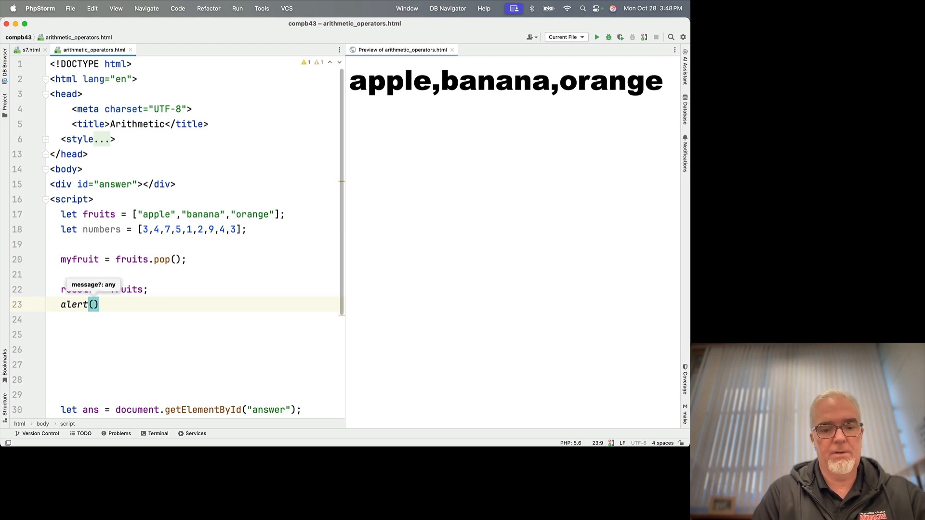
pyautogui.write('myfruit')
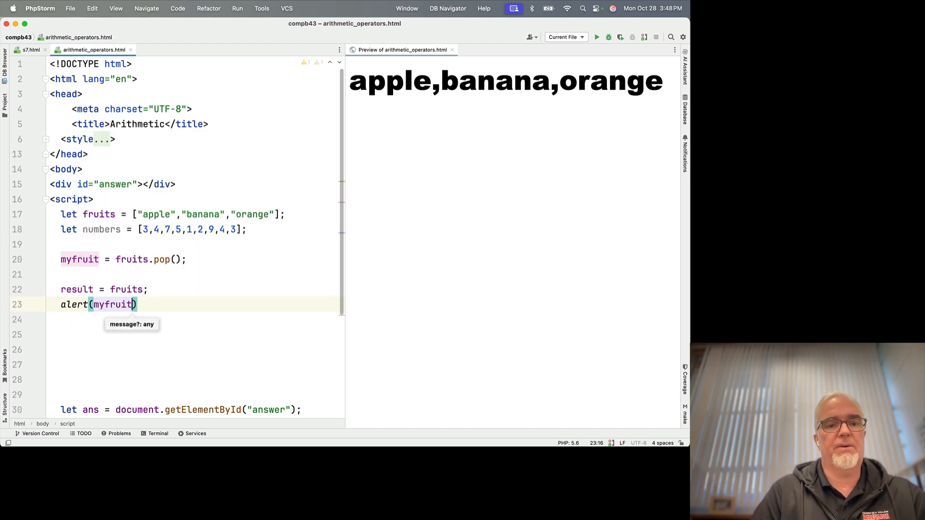
pyautogui.write(';')
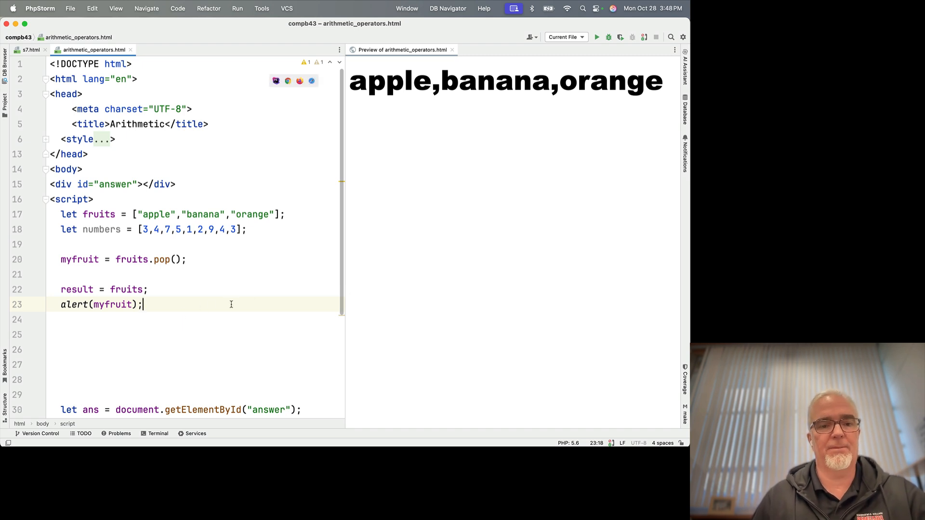
pyautogui.moveTo(273, 287)
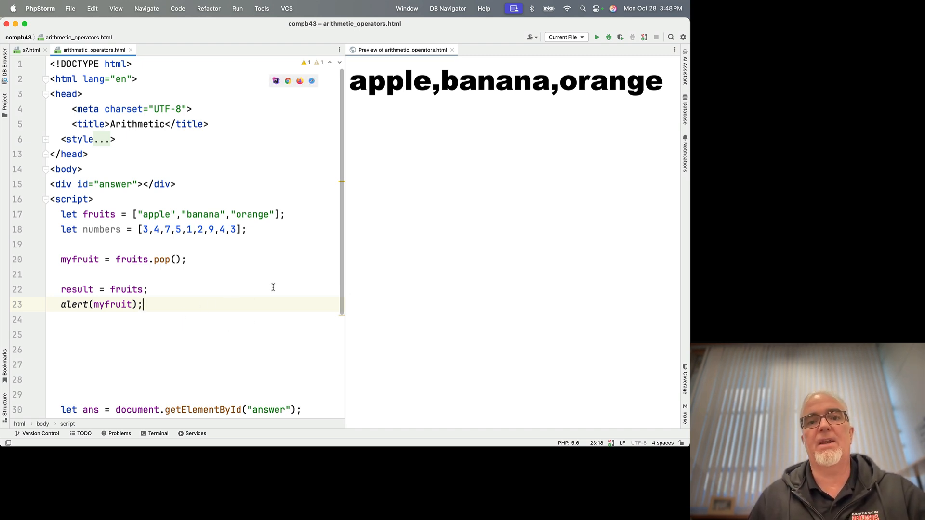
# Step: Run the page in the preview and dismiss the alert showing orange
pyautogui.click(596, 37)
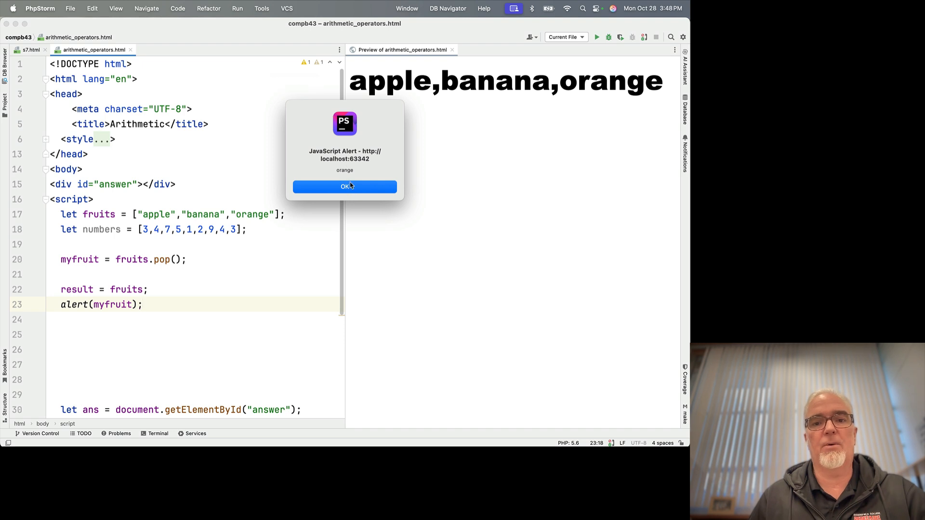
pyautogui.click(344, 187)
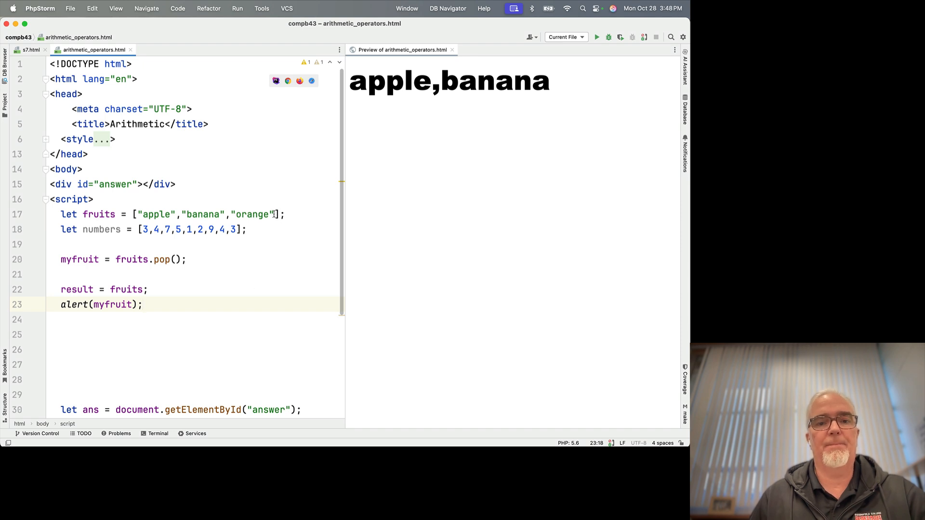
# Step: Replace pop with shift() on line 20, then dismiss the apple alert
pyautogui.doubleClick(252, 213)
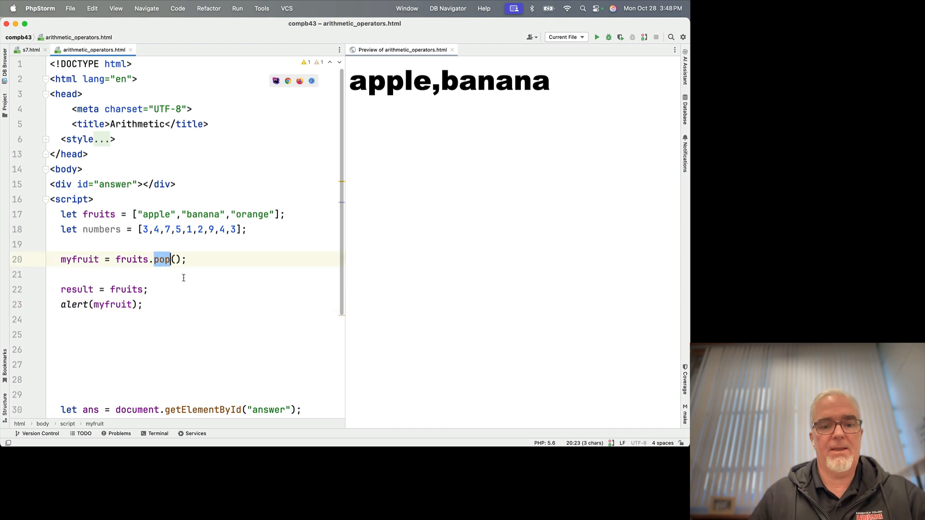
pyautogui.write('shi')
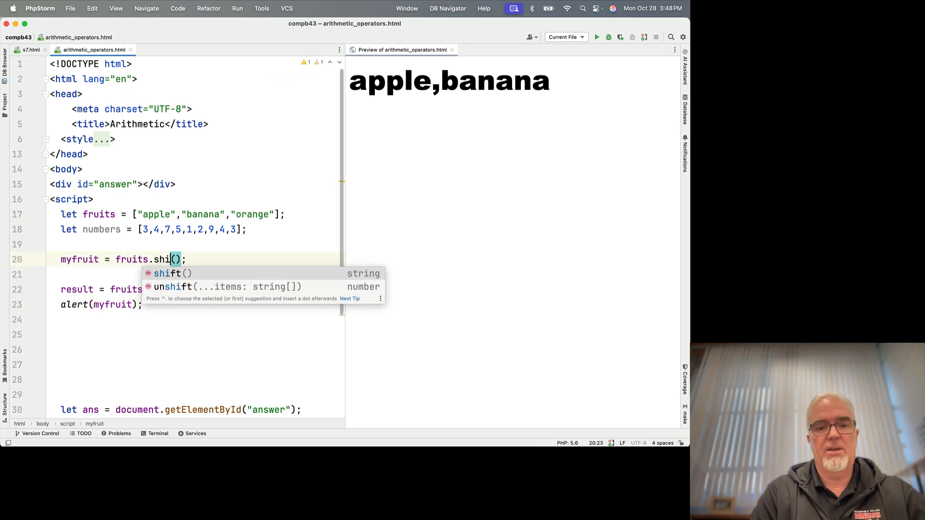
pyautogui.click(171, 274)
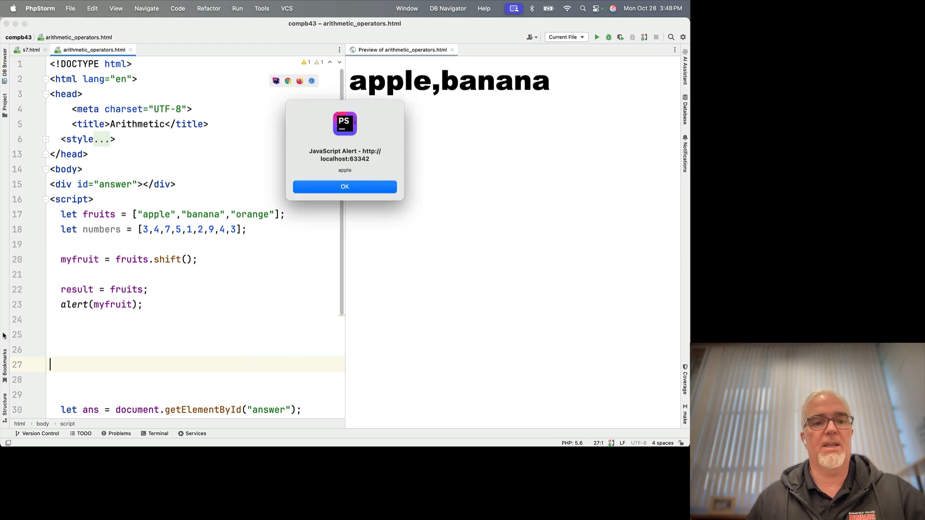
pyautogui.click(345, 187)
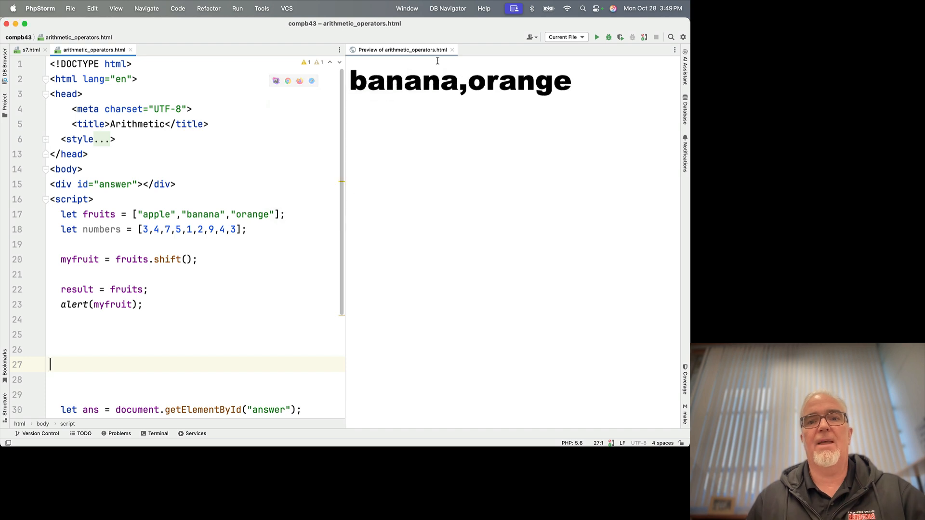
pyautogui.moveTo(214, 328)
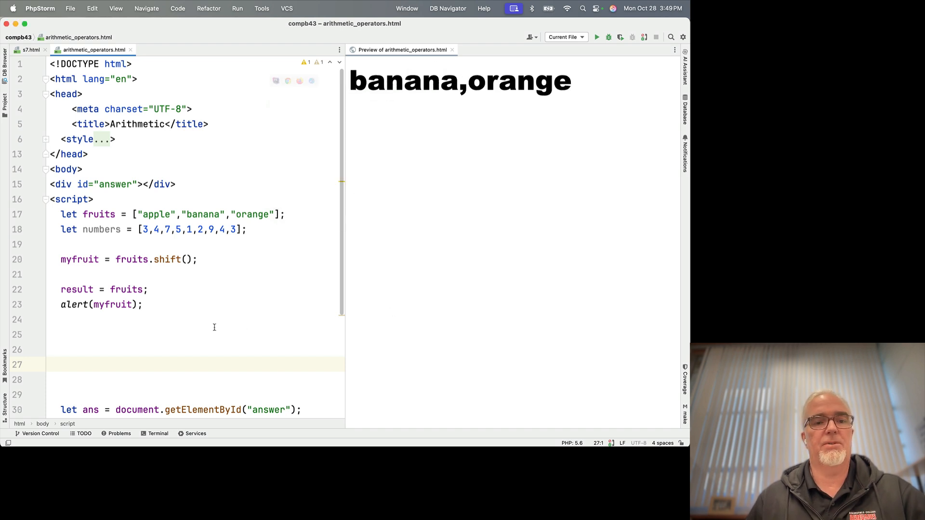